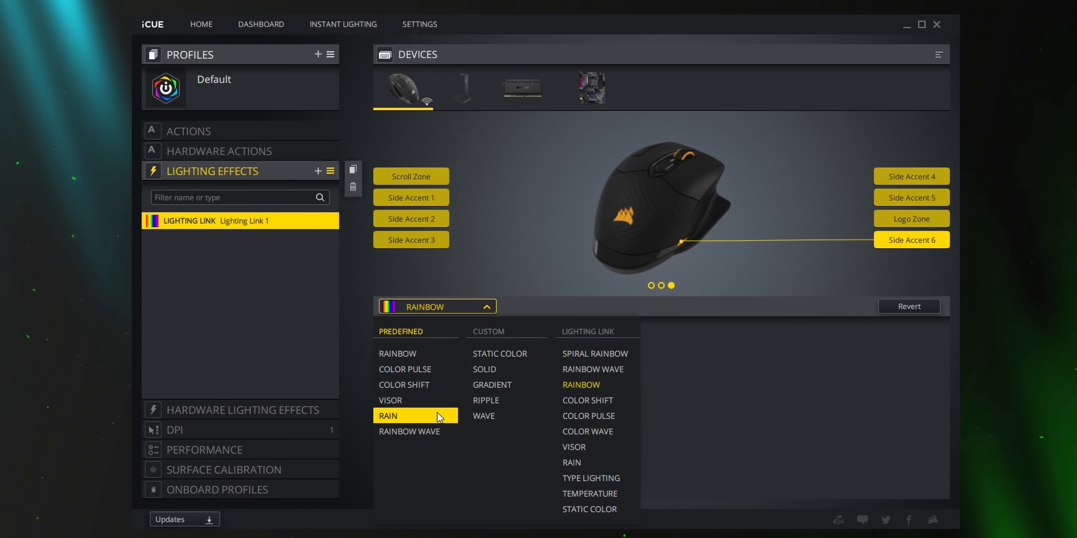
- Switch the mouse lighting effect to the predefined Rain effect, listed as Rain 1
click(387, 416)
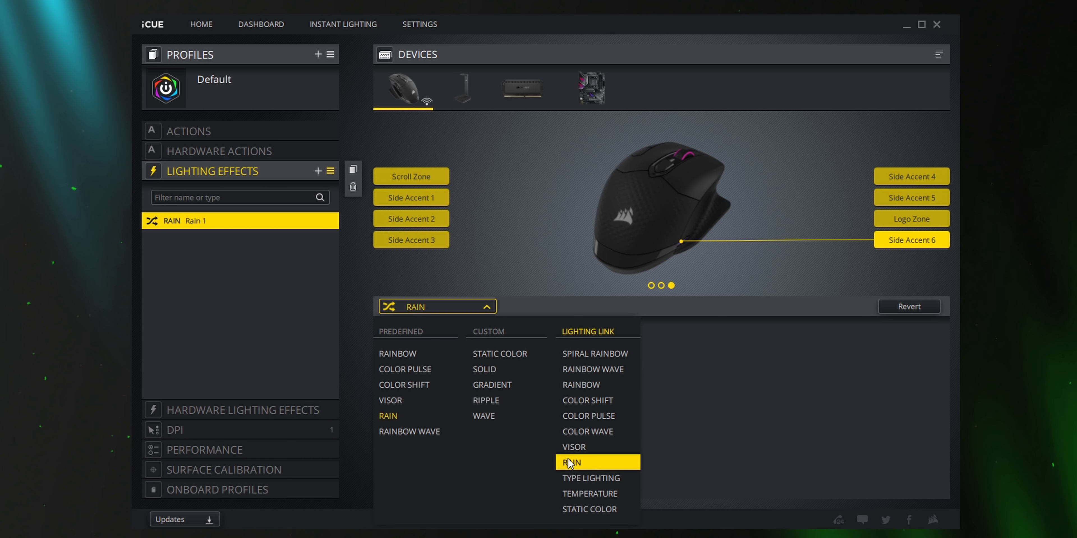